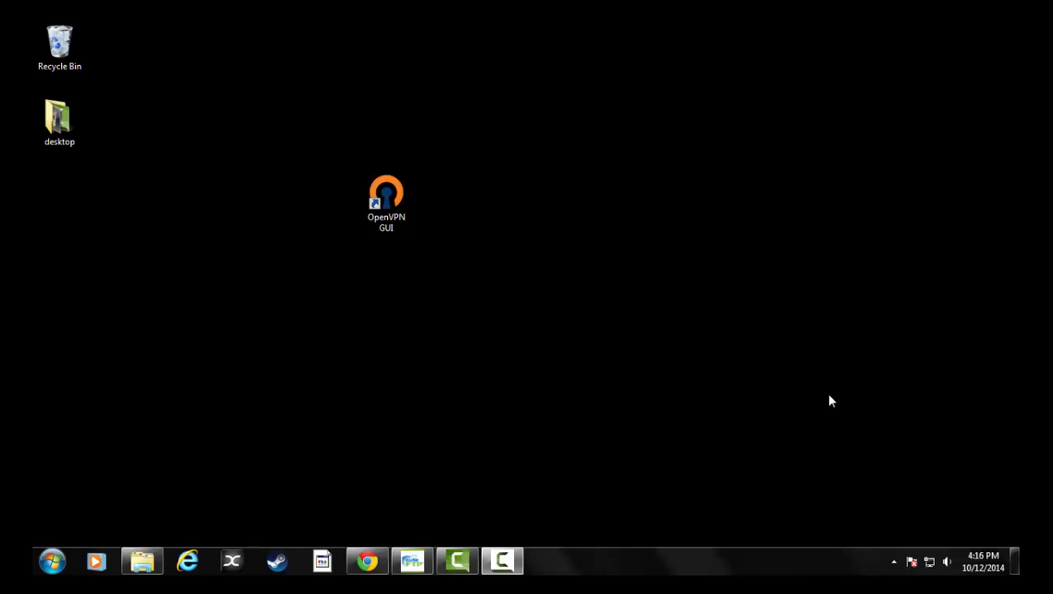
mouse_move(705, 363)
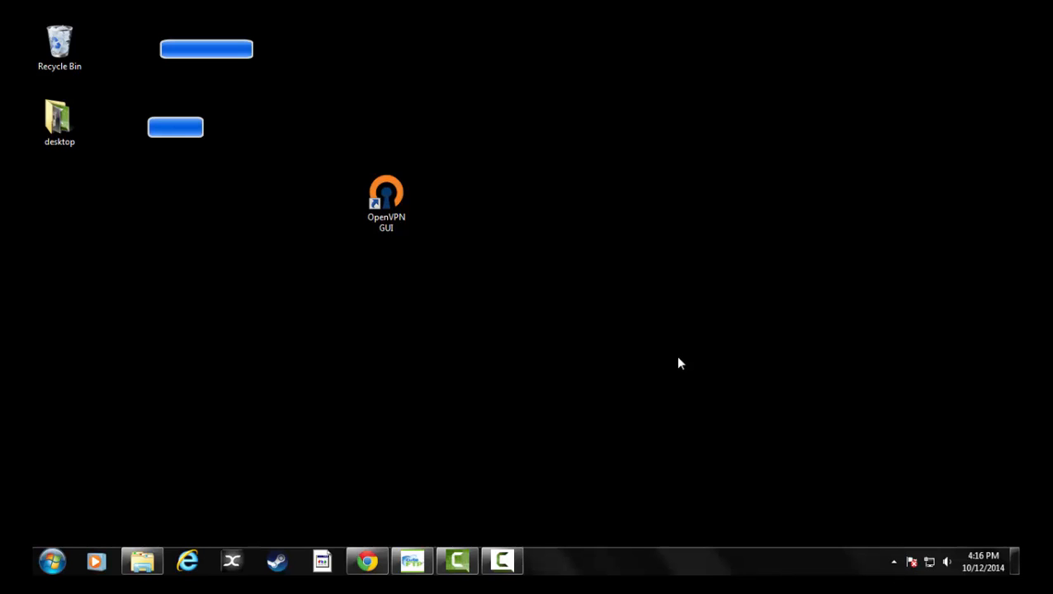
Bring Chrome forward to view the seedbox overview with 10.62% traffic and 18.28% disk used.
left_click(366, 561)
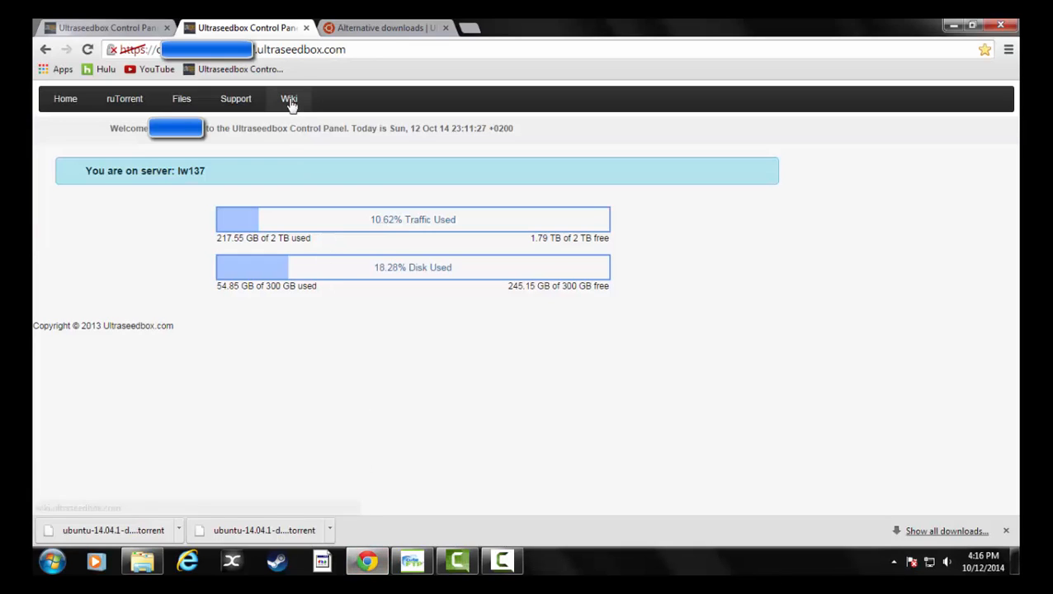
mouse_move(309, 228)
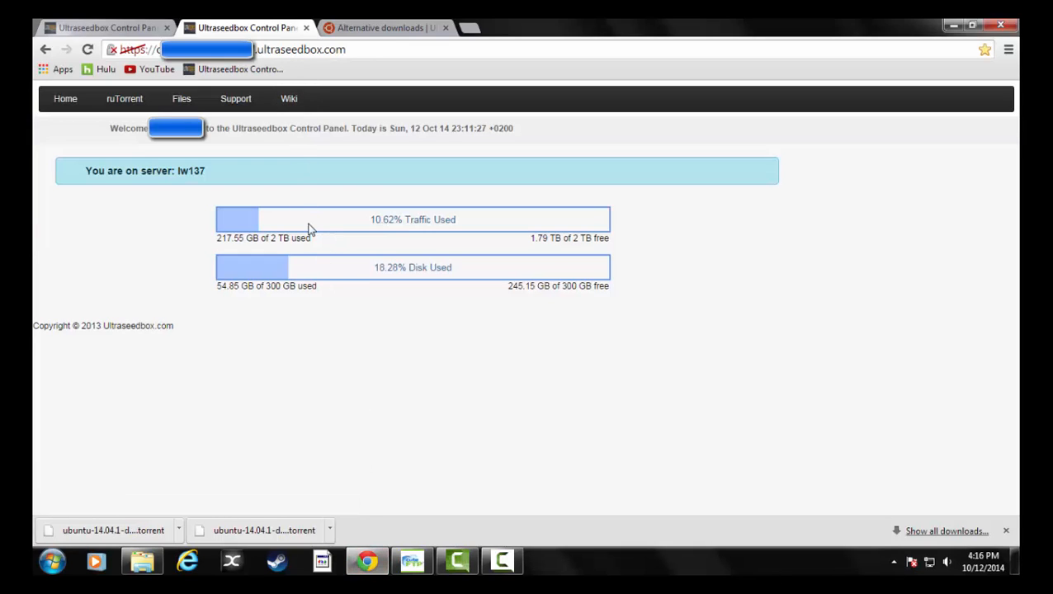
mouse_move(330, 238)
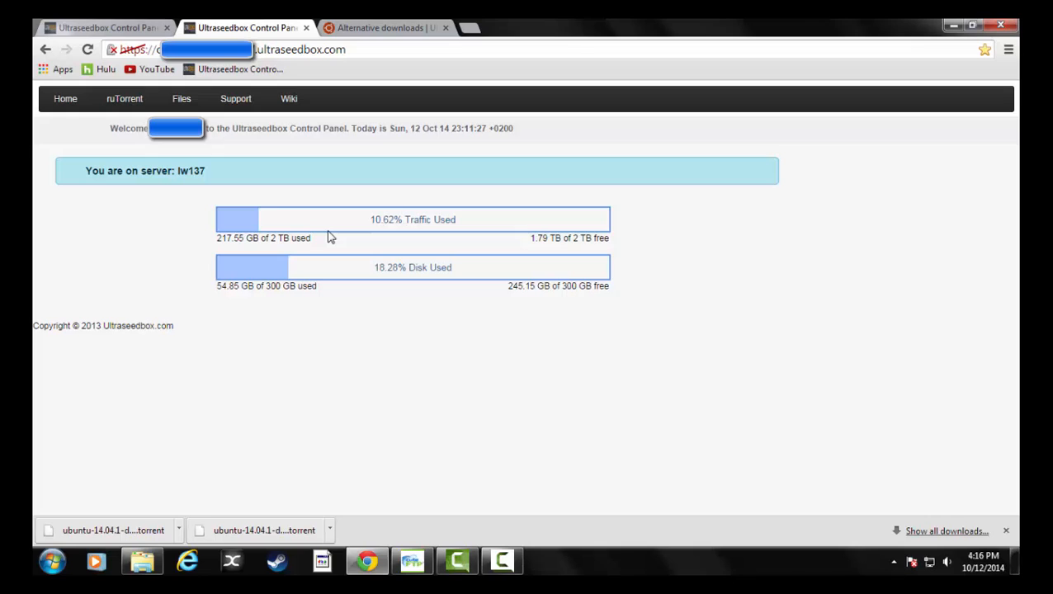
mouse_move(321, 228)
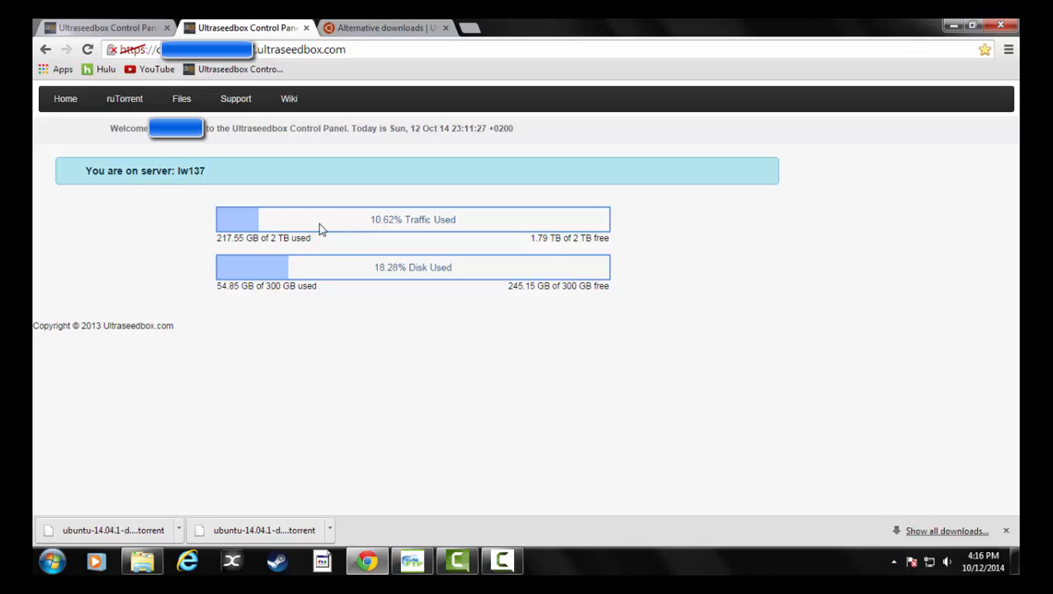
mouse_move(590, 229)
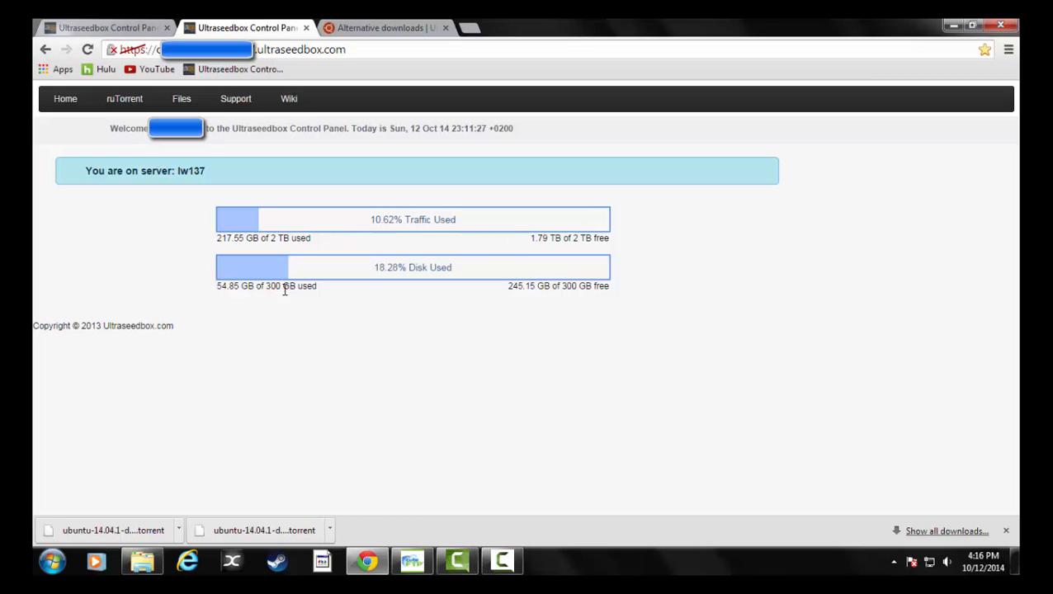
mouse_move(347, 284)
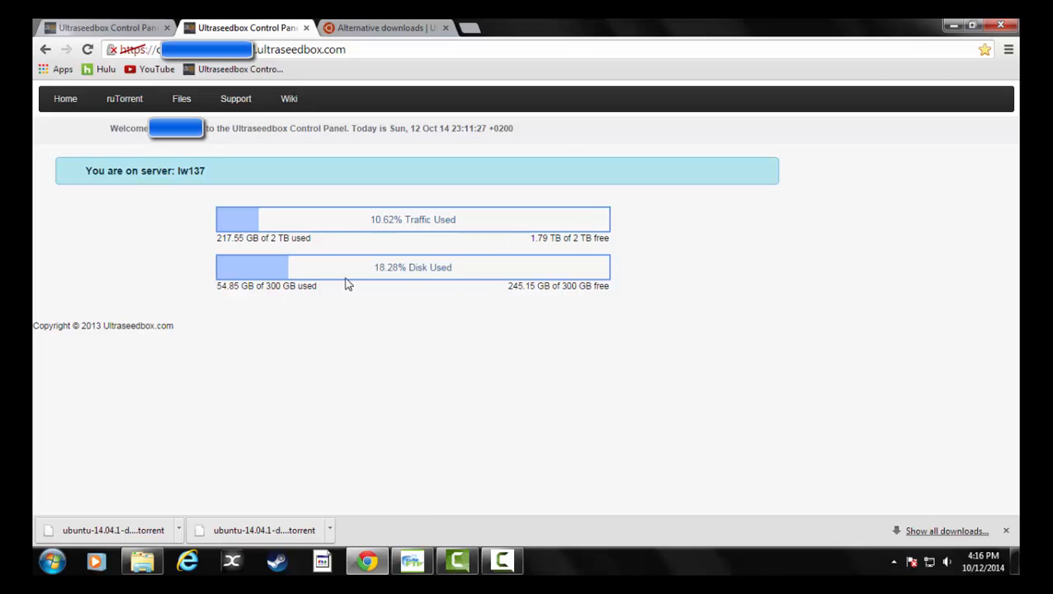
mouse_move(490, 282)
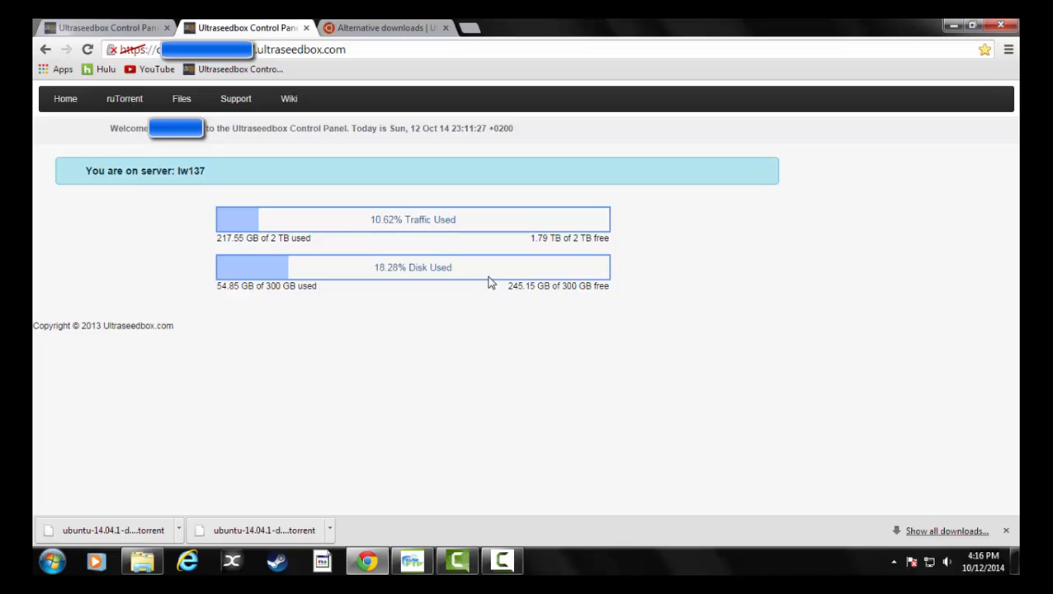
mouse_move(477, 282)
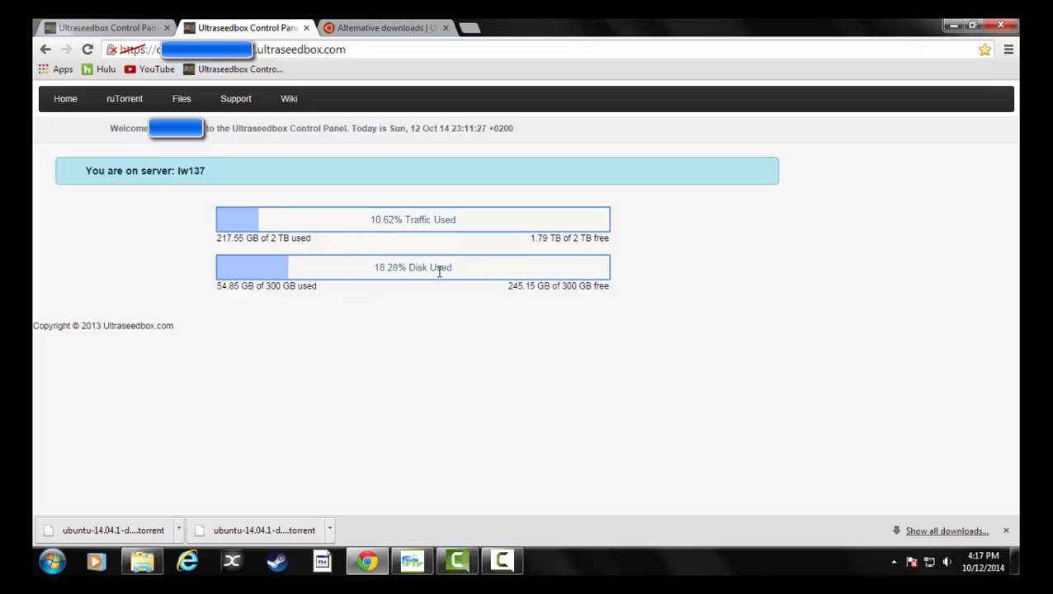
mouse_move(394, 220)
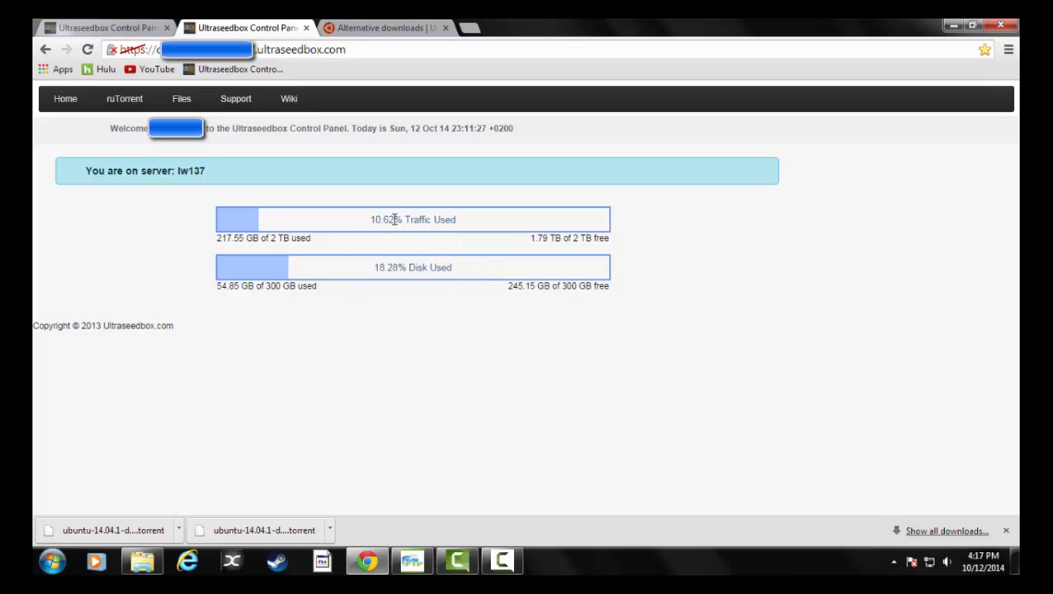
mouse_move(387, 27)
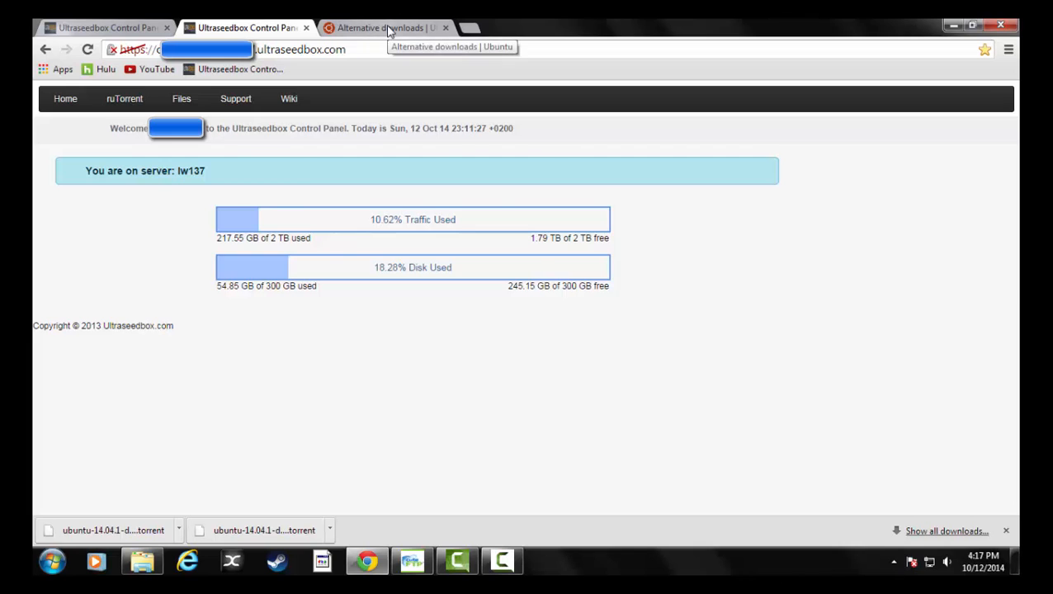
From Ubuntu's alternative downloads page, get the 14.04.1 LTS Desktop (64-bit) BitTorrent file.
left_click(385, 27)
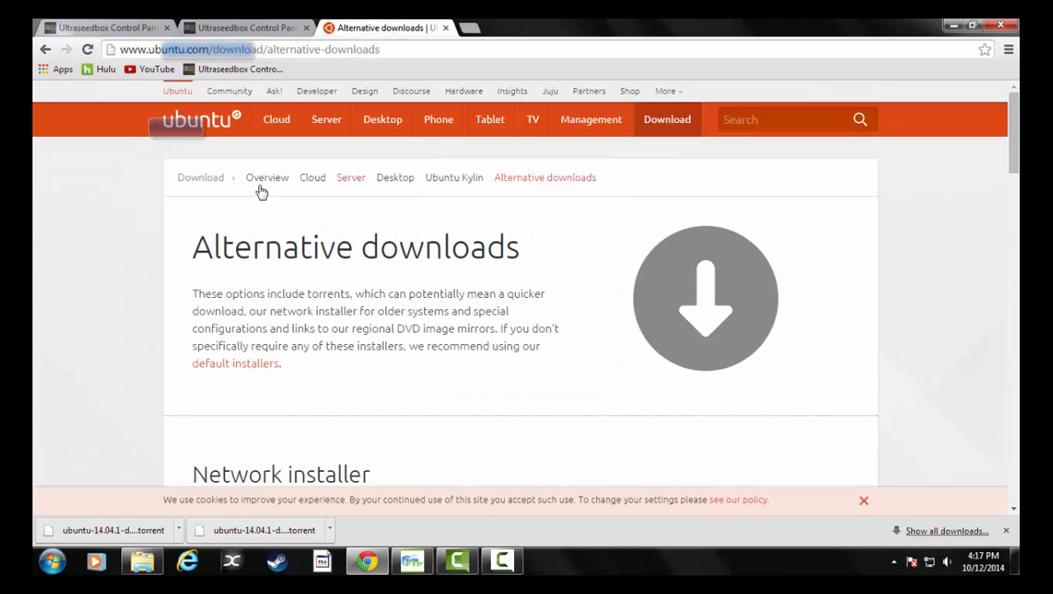
scroll("down", 3)
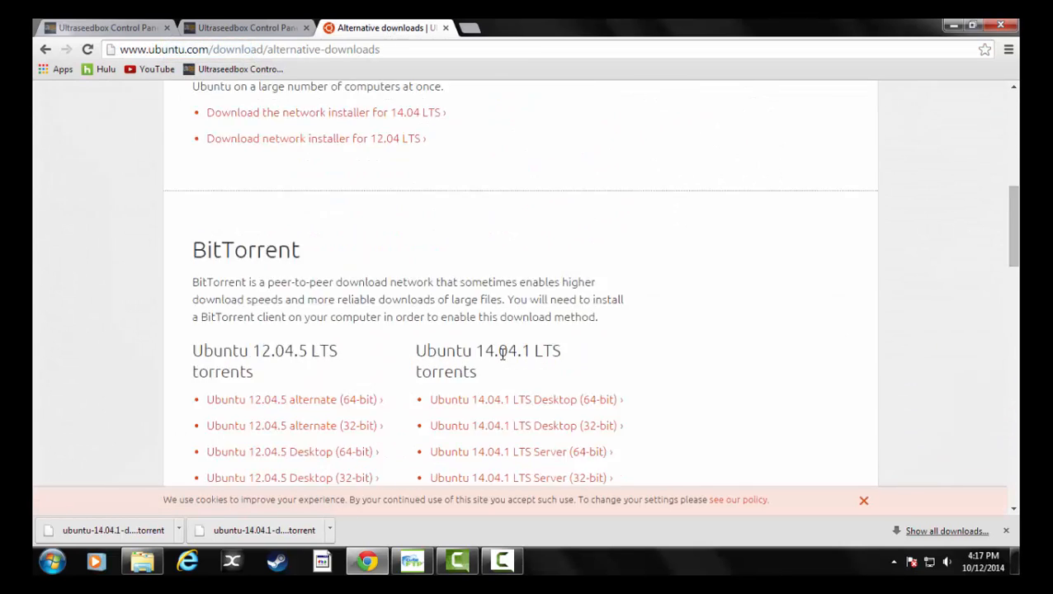
scroll("down", 3)
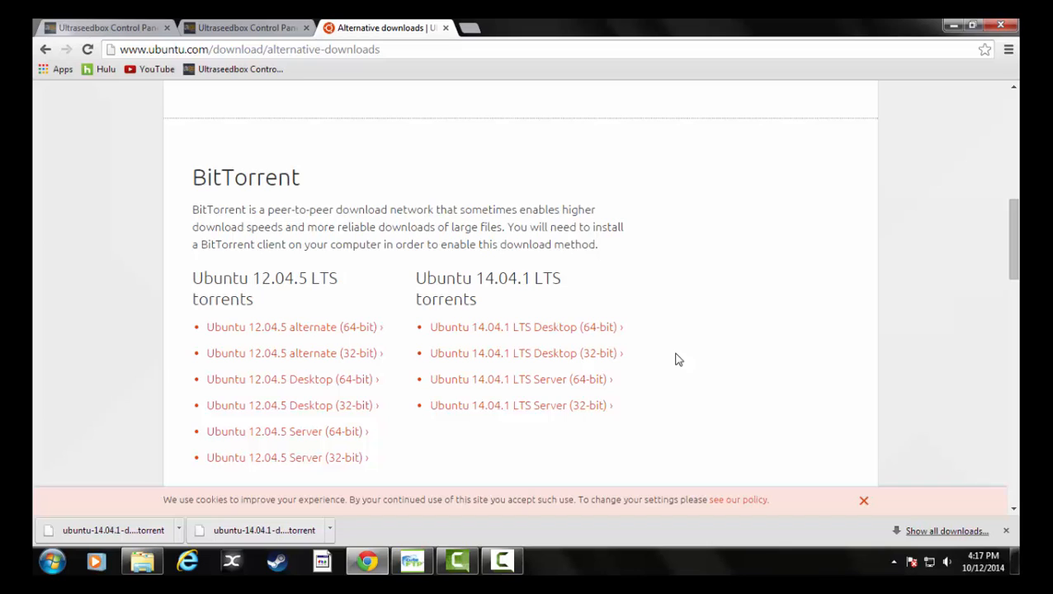
mouse_move(551, 328)
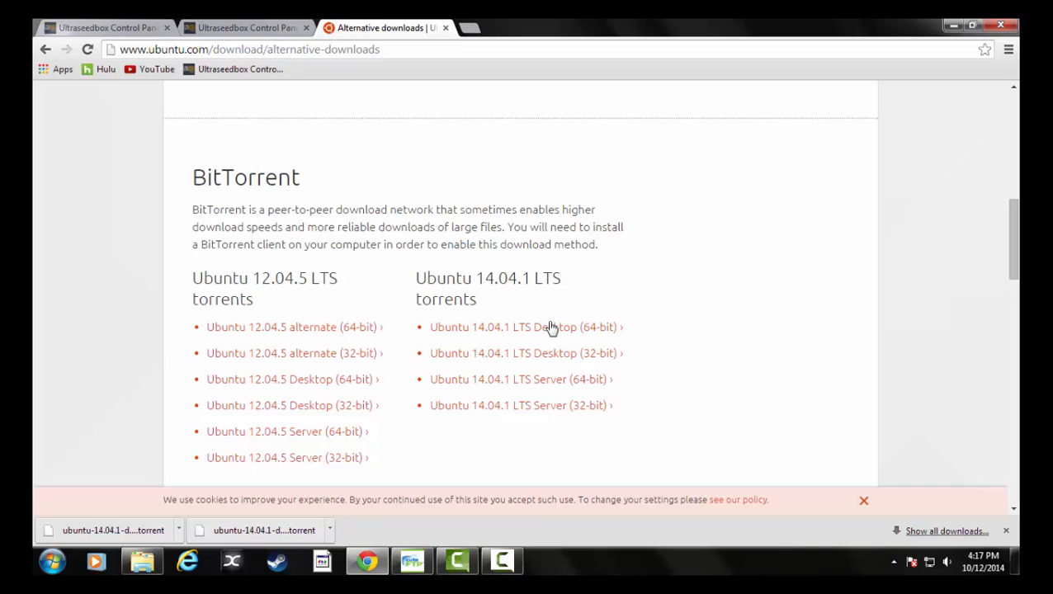
left_click(525, 328)
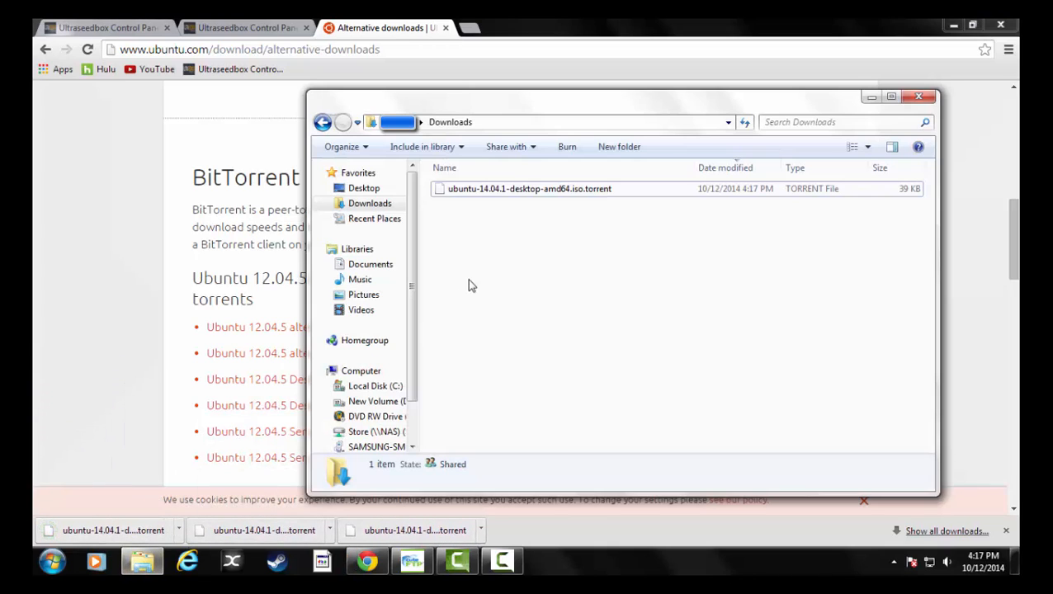
mouse_move(590, 194)
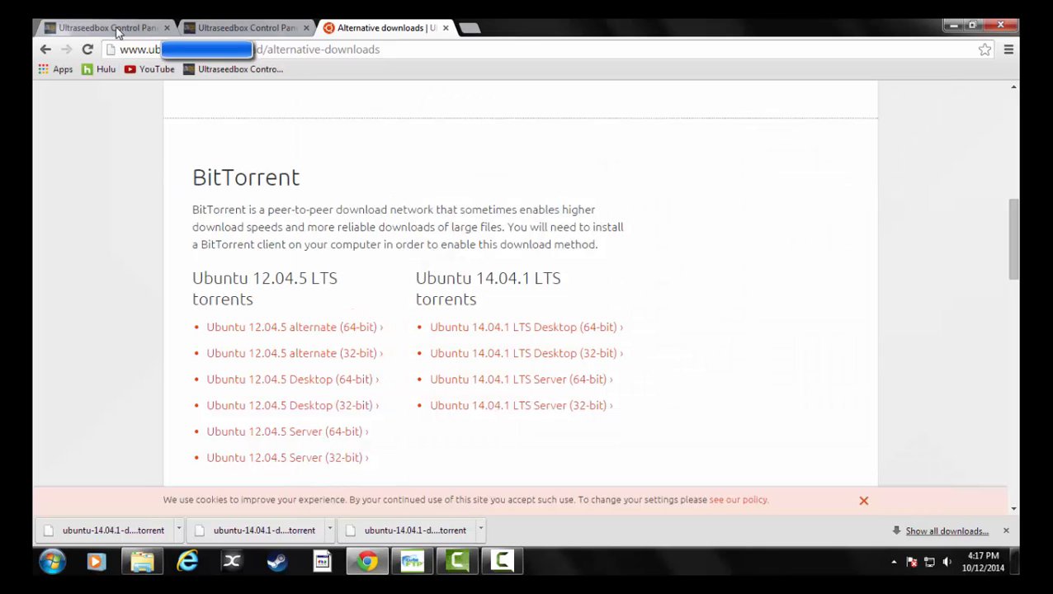
Upload the ubuntu-14.04.1-desktop-amd64 torrent file to ruTorrent and close the Add Torrent dialog.
left_click(107, 26)
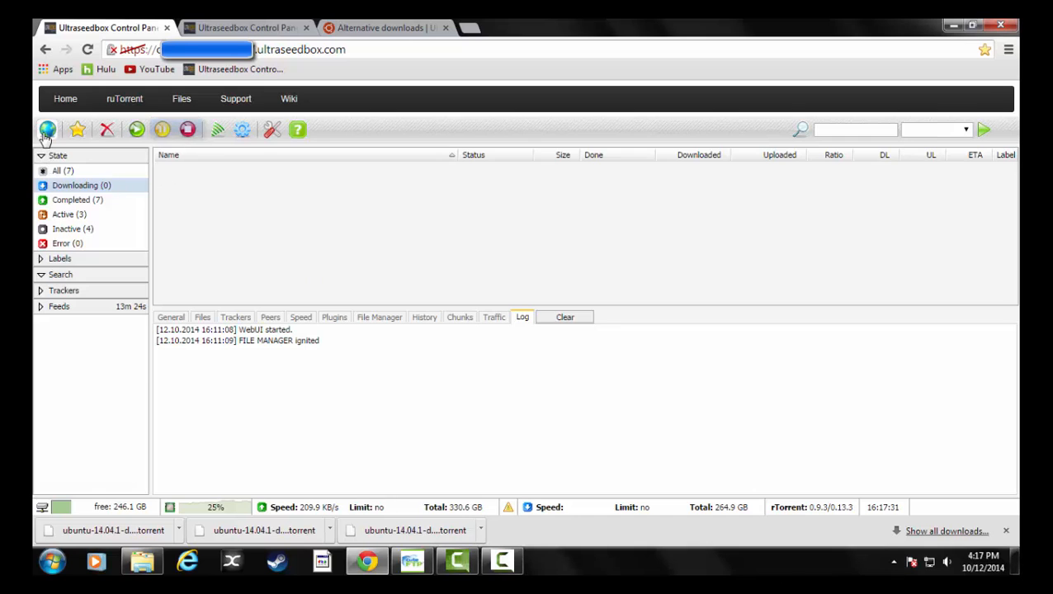
left_click(44, 130)
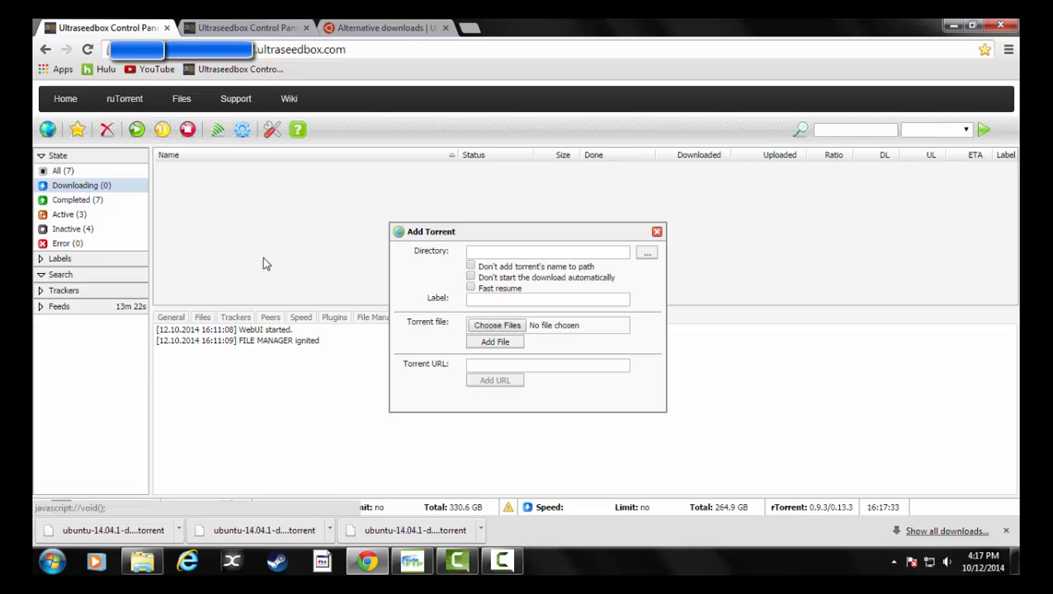
left_click(496, 325)
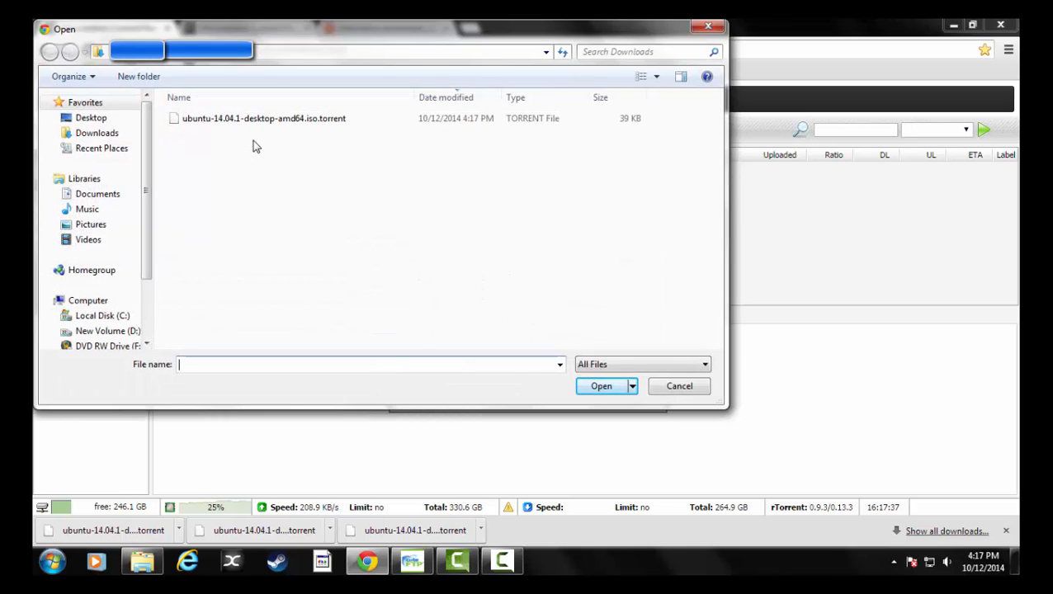
mouse_move(259, 131)
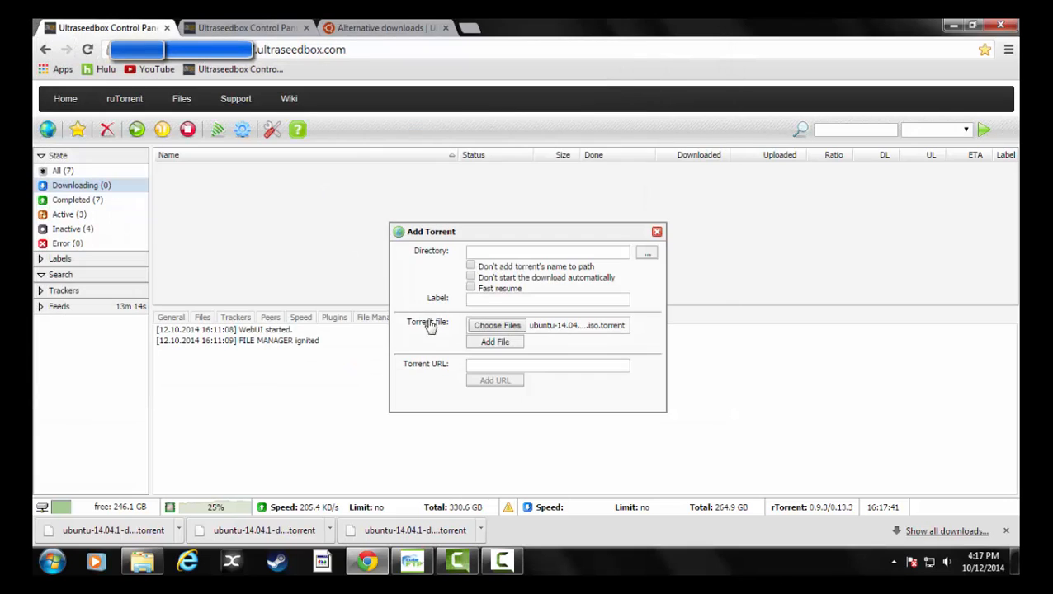
left_click(494, 341)
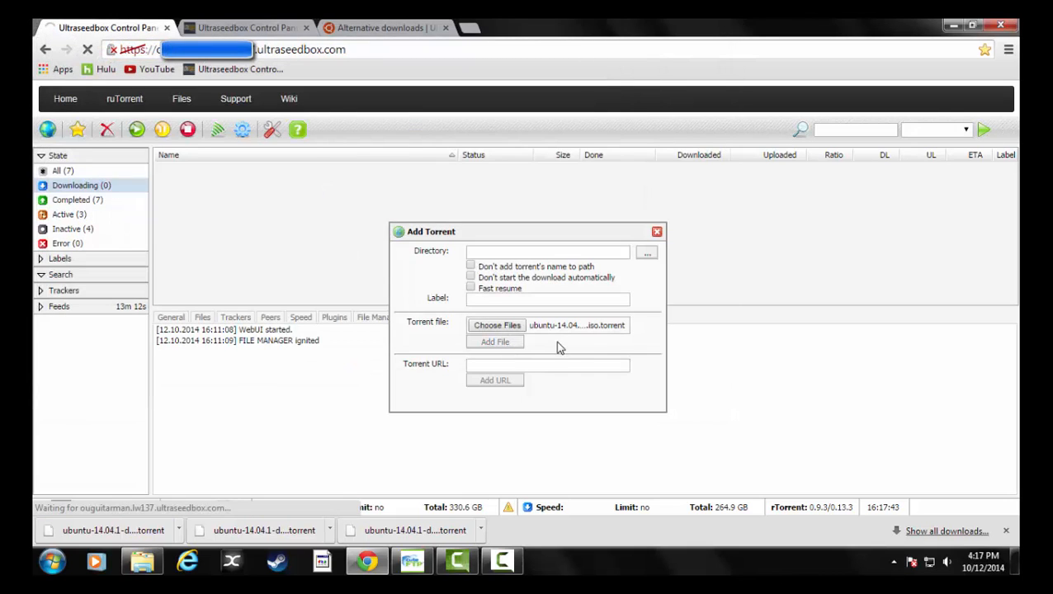
left_click(494, 341)
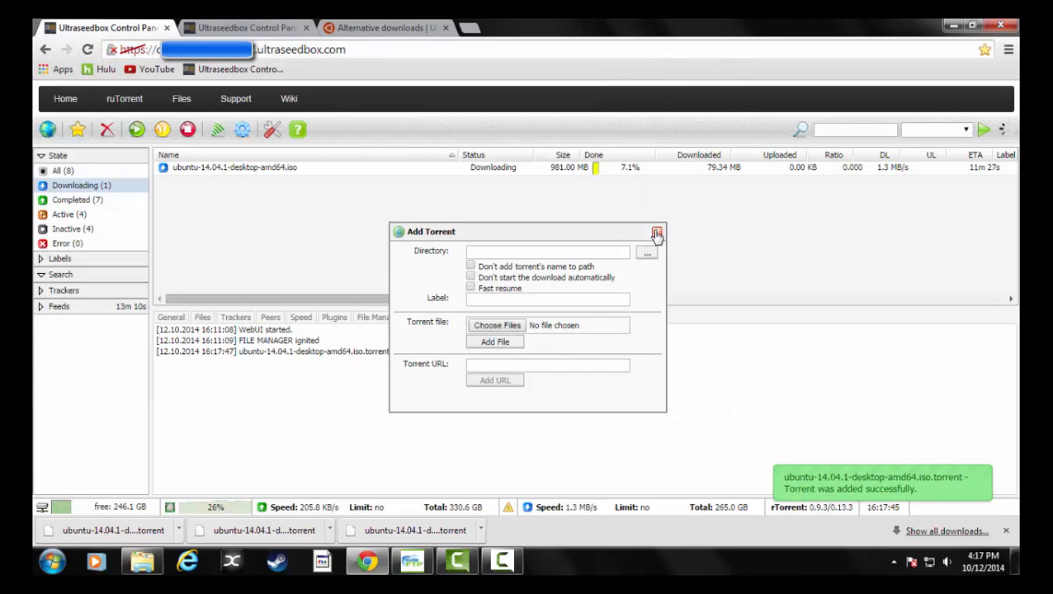
left_click(654, 232)
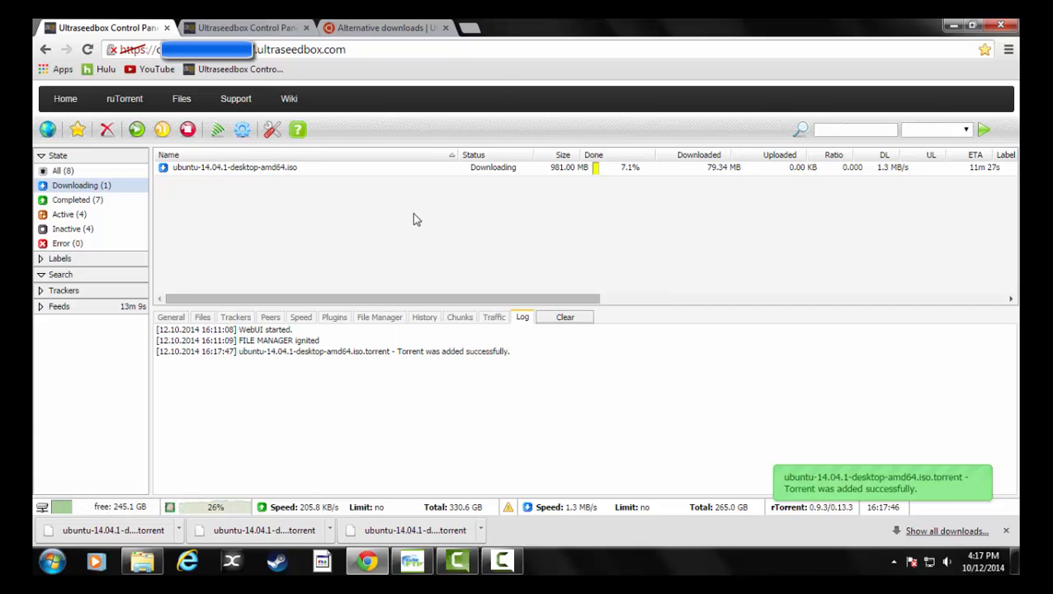
mouse_move(737, 200)
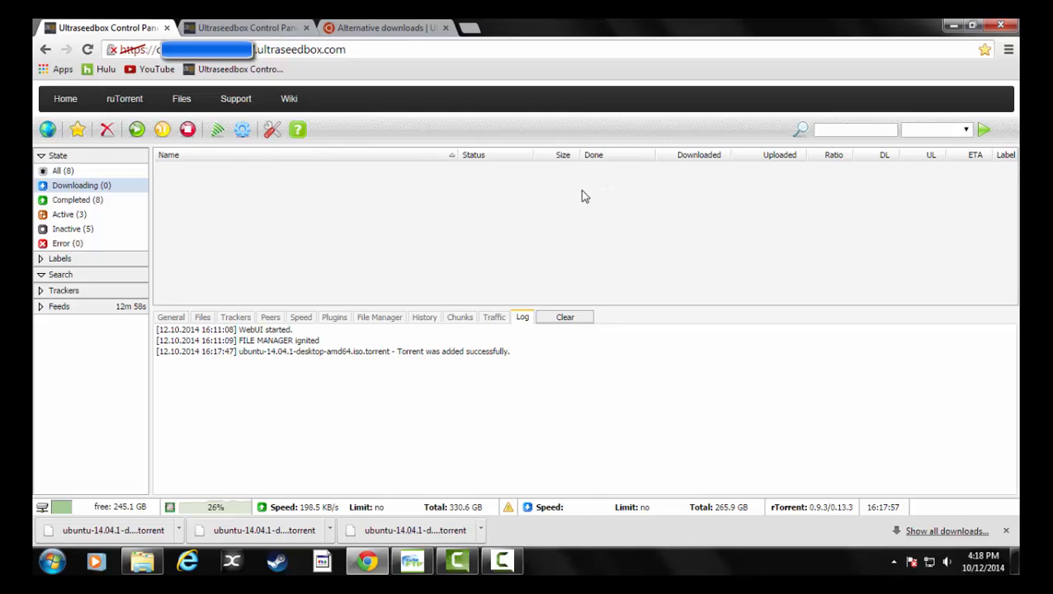
mouse_move(563, 217)
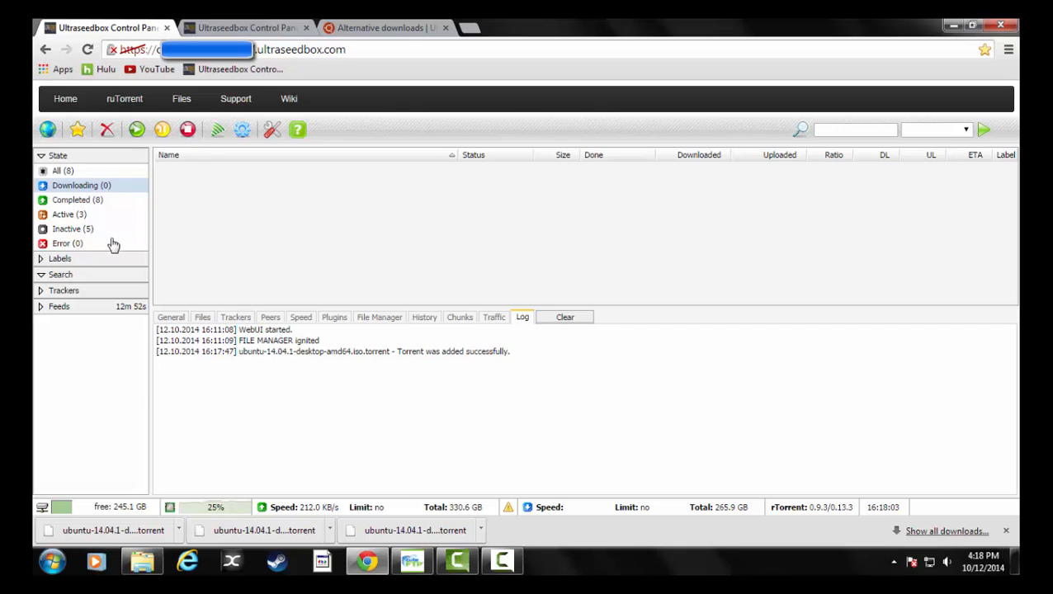
mouse_move(596, 112)
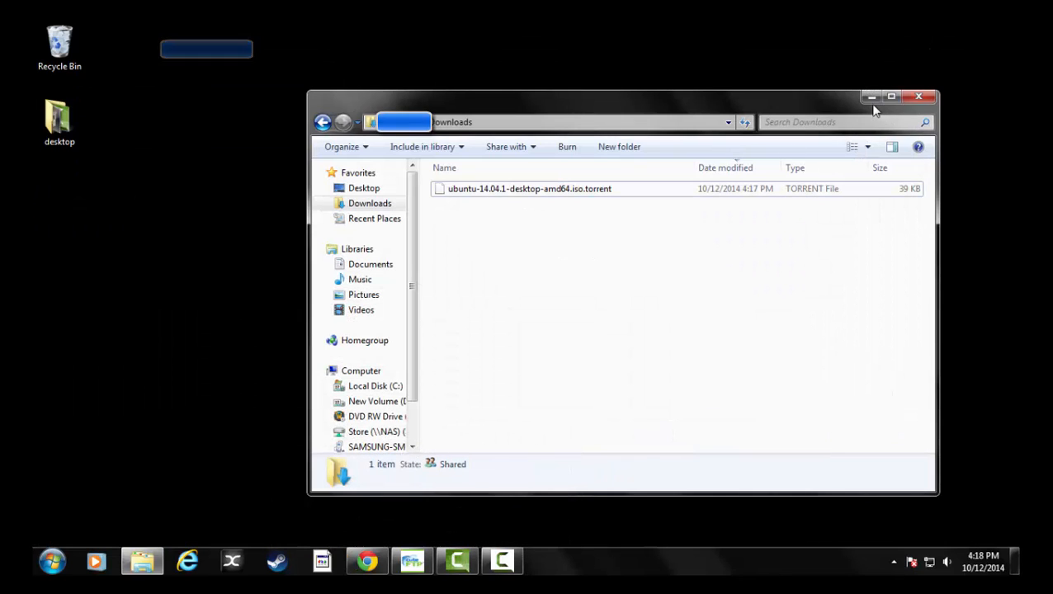
Minimise Explorer, launch OpenVPN GUI, and choose Connect from its tray icon.
left_click(923, 96)
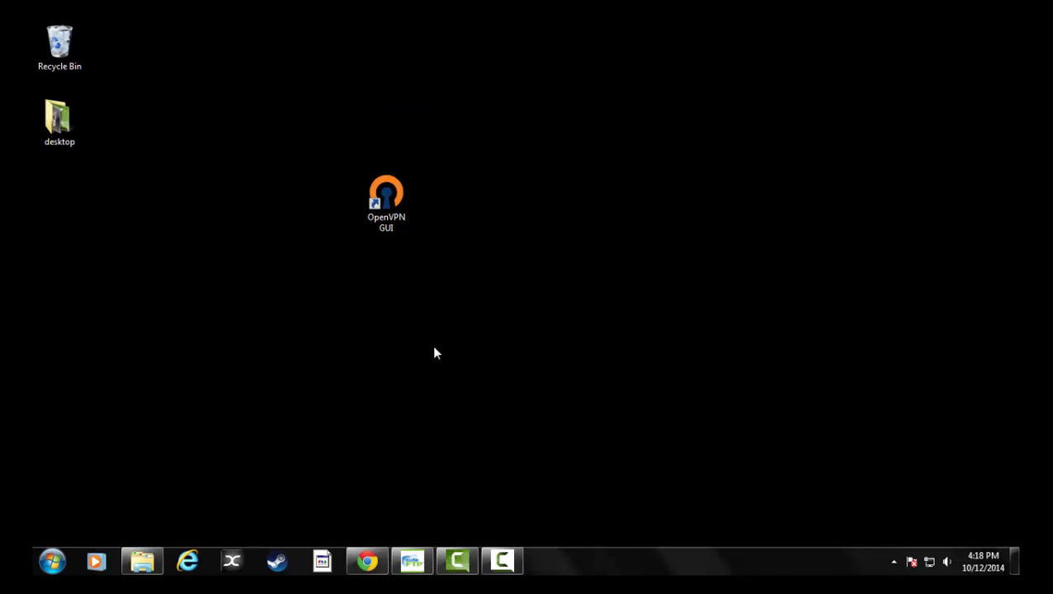
left_click(387, 202)
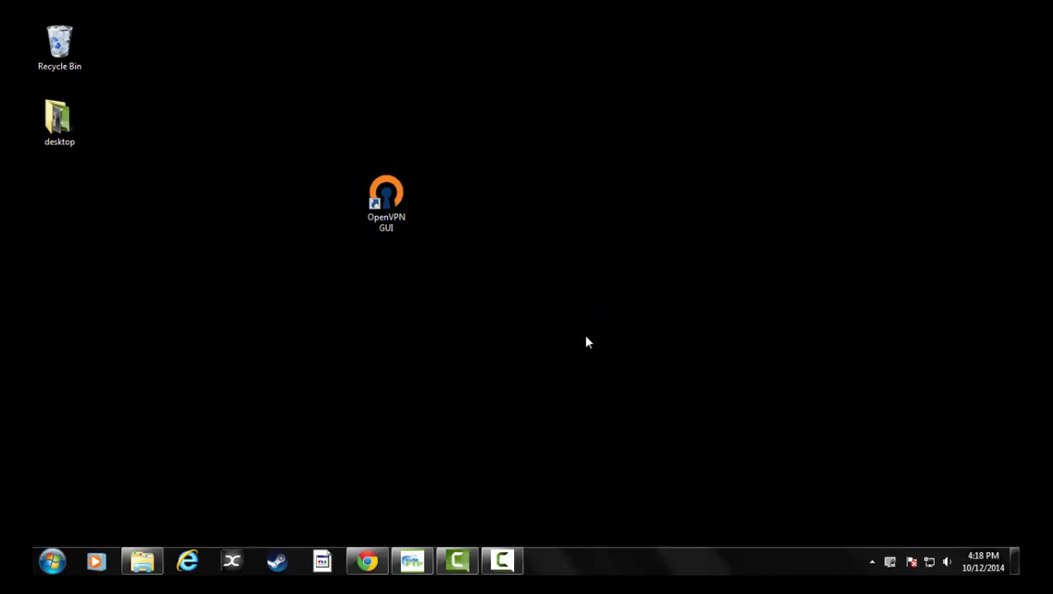
right_click(873, 563)
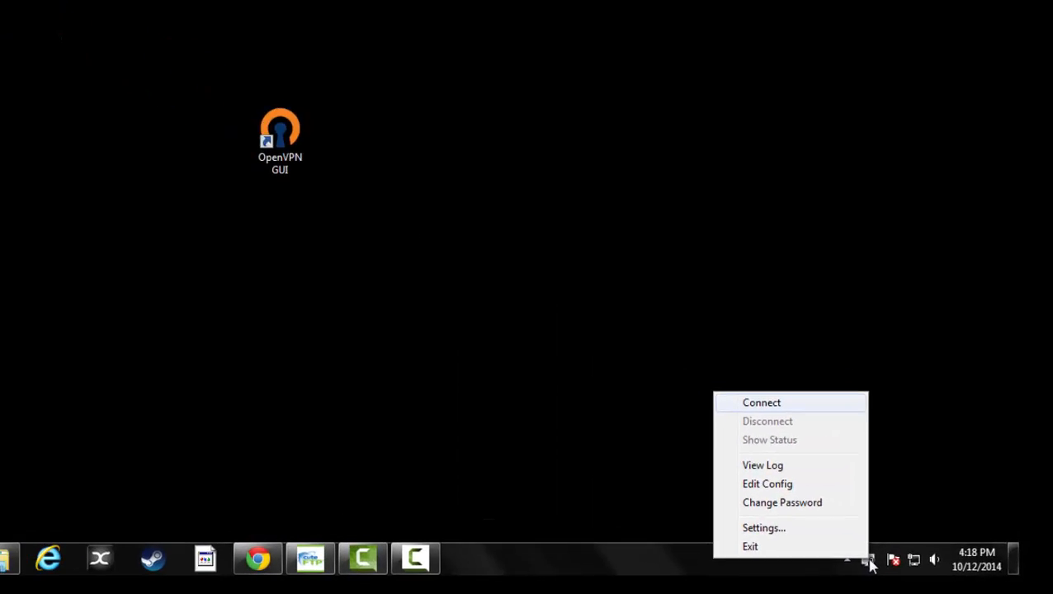
left_click(761, 401)
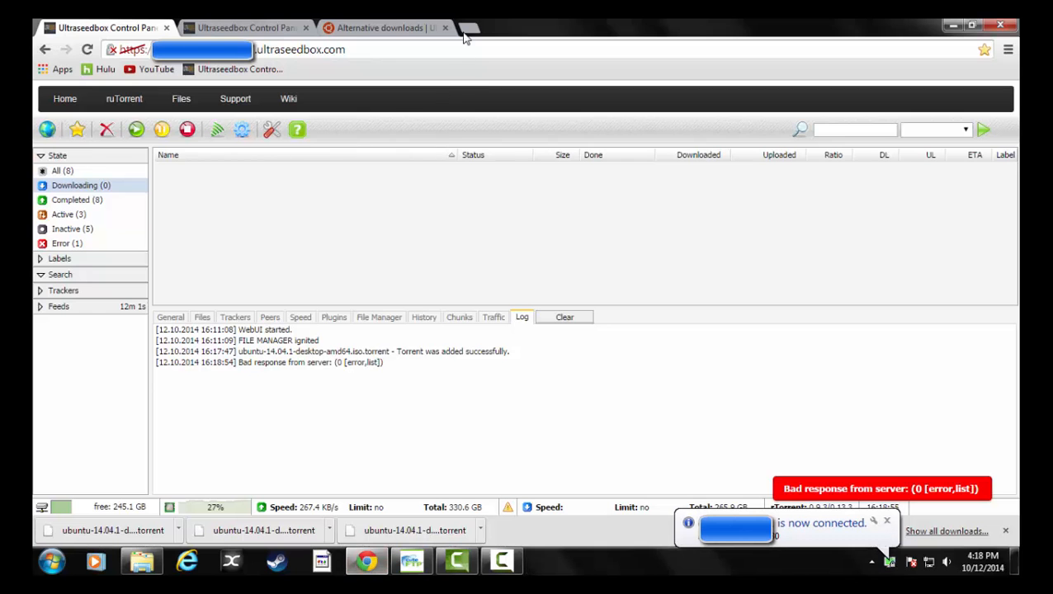
Look up whatismyipaddress.com in a new tab to confirm an Amsterdam, Netherlands IP.
left_click(464, 27)
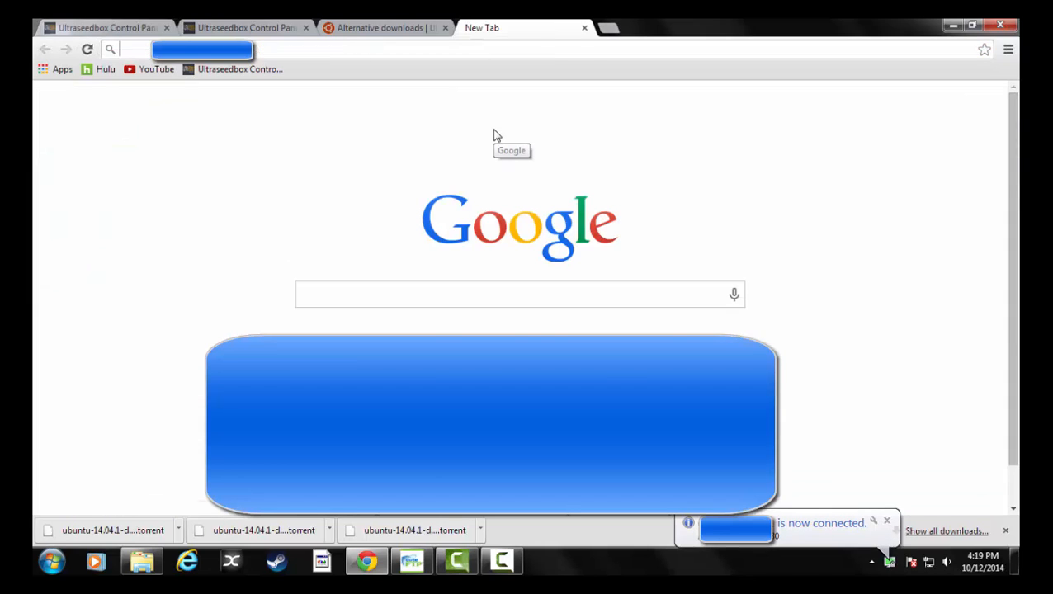
type("whatismyipaddress.com")
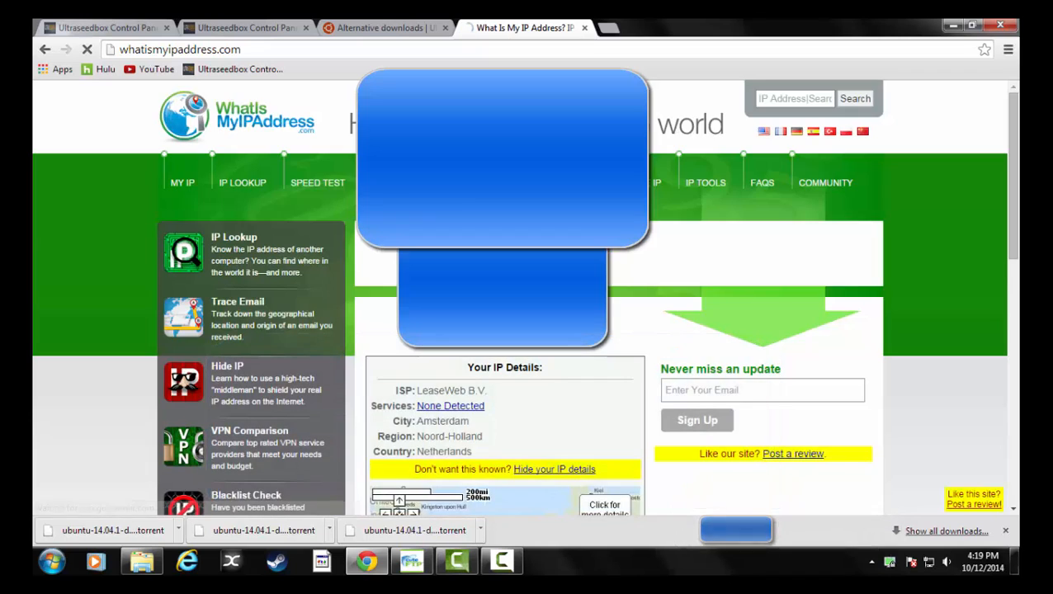
scroll("down", 3)
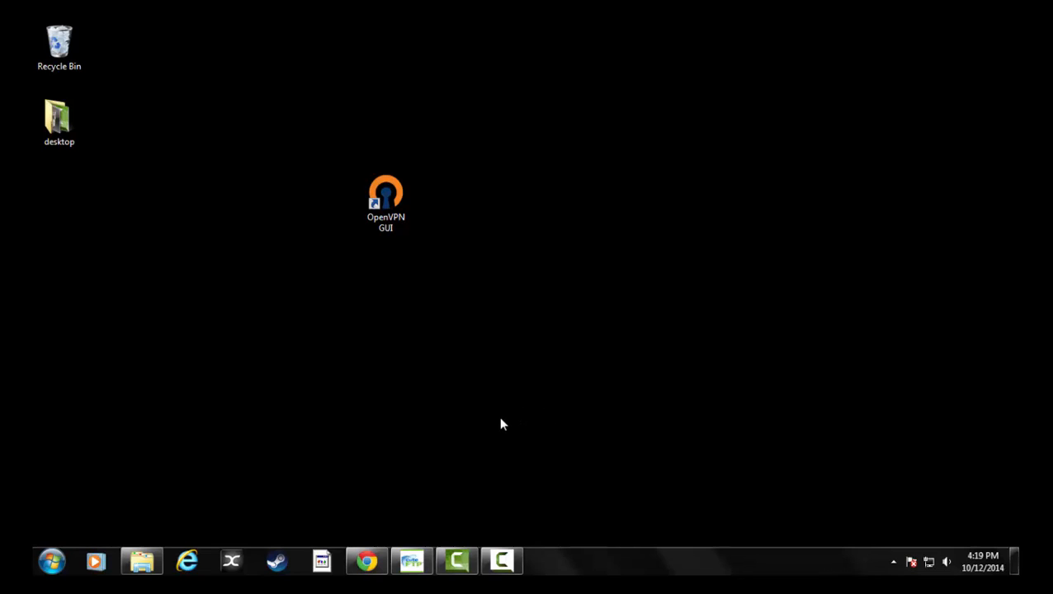
Open the remote torrent video folder in CuteFTP to find the 981 MB Ubuntu ISO.
left_click(411, 561)
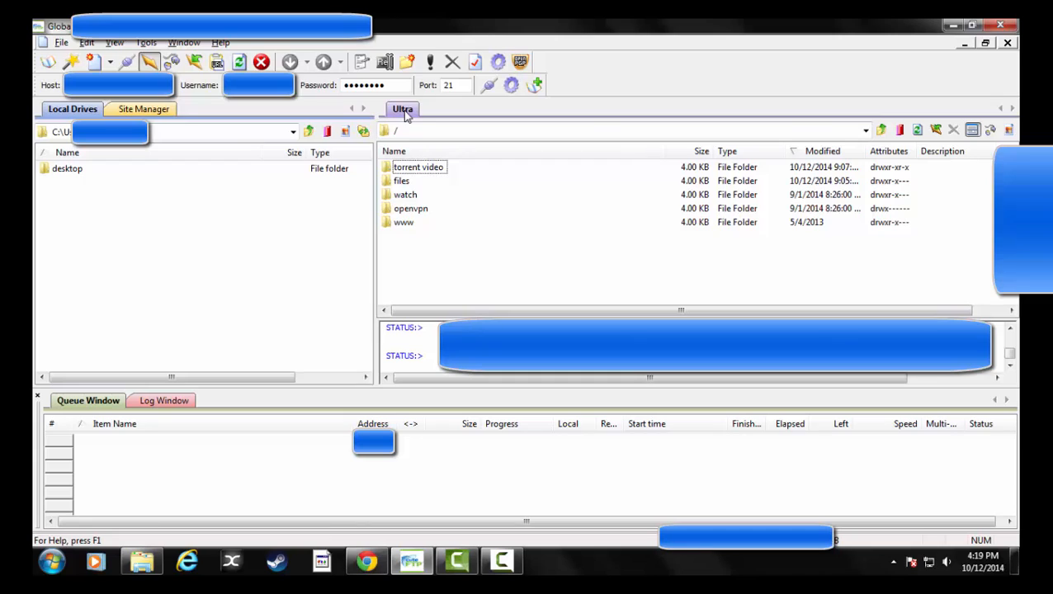
mouse_move(414, 221)
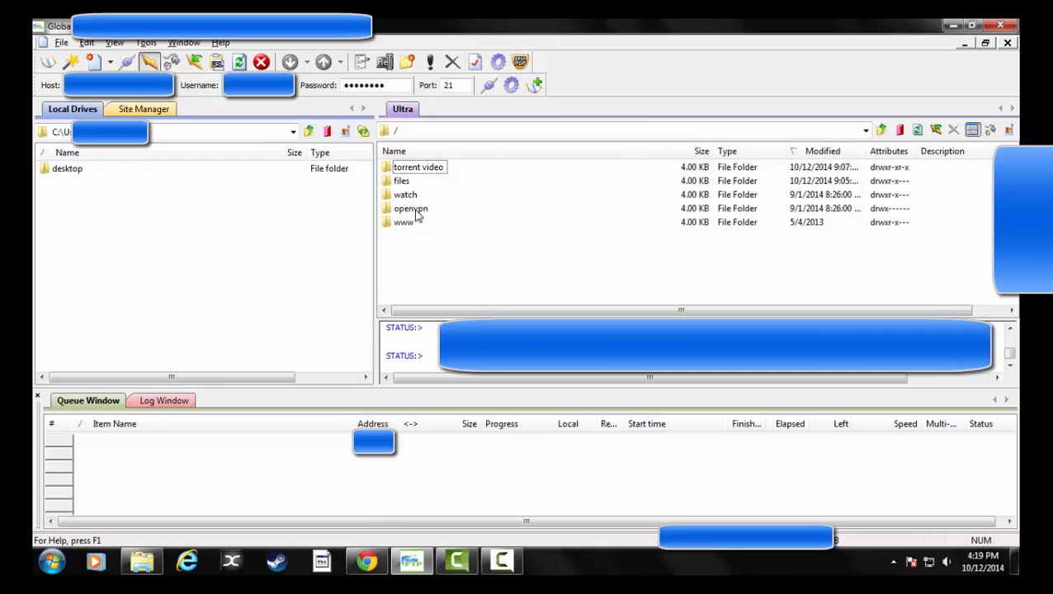
mouse_move(410, 190)
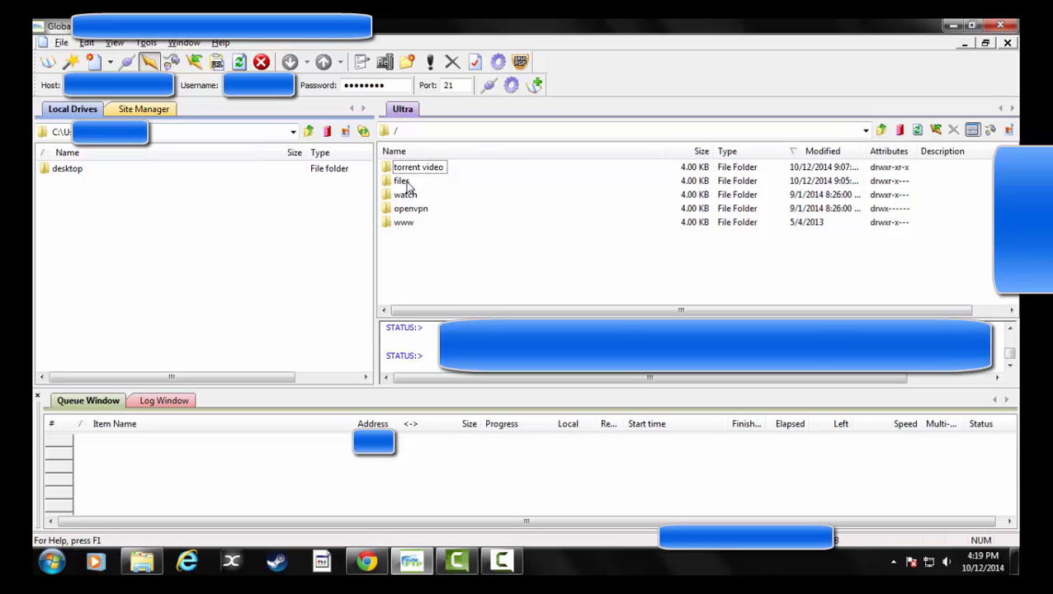
mouse_move(421, 173)
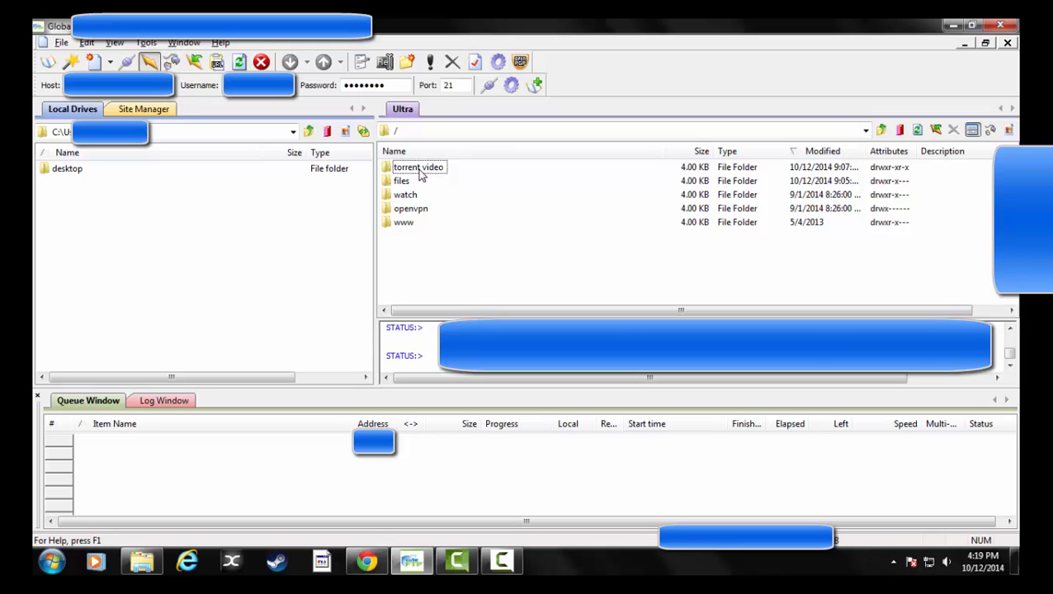
double_click(416, 166)
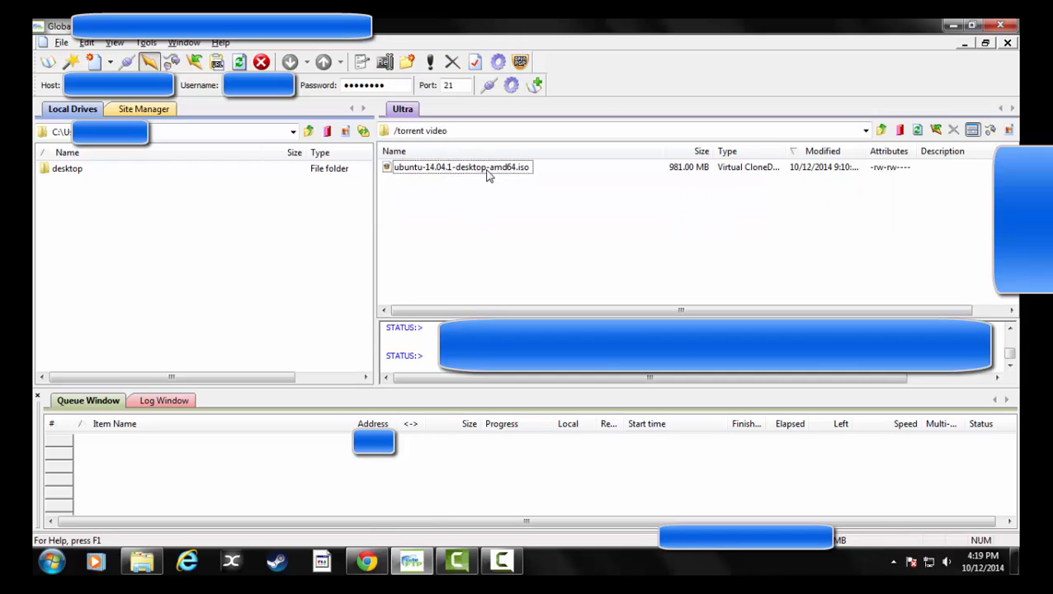
mouse_move(456, 215)
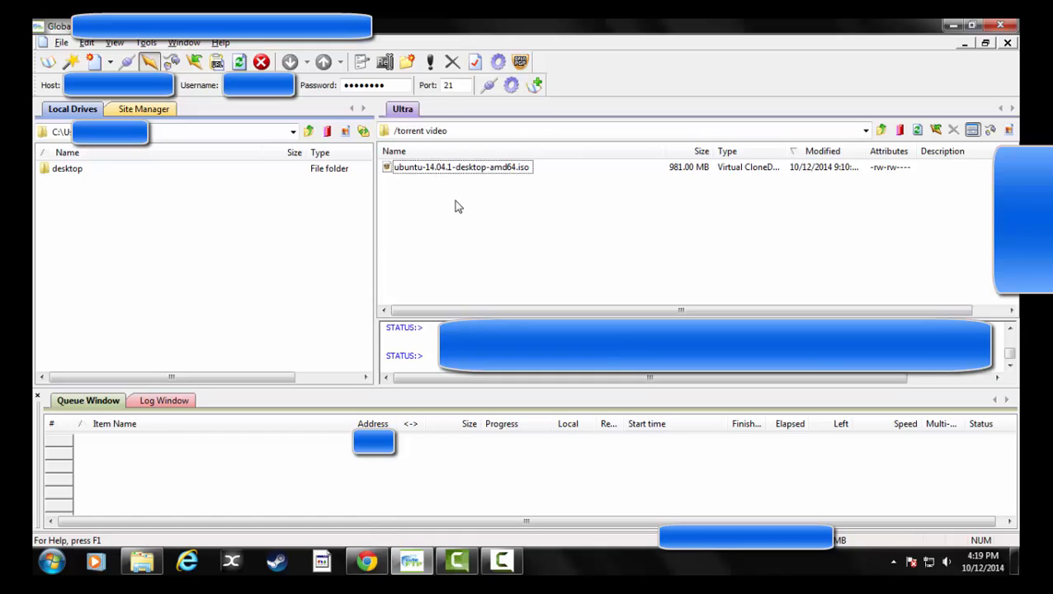
Download the Ubuntu ISO via Multi-part Download at MAX (8 parts).
right_click(461, 167)
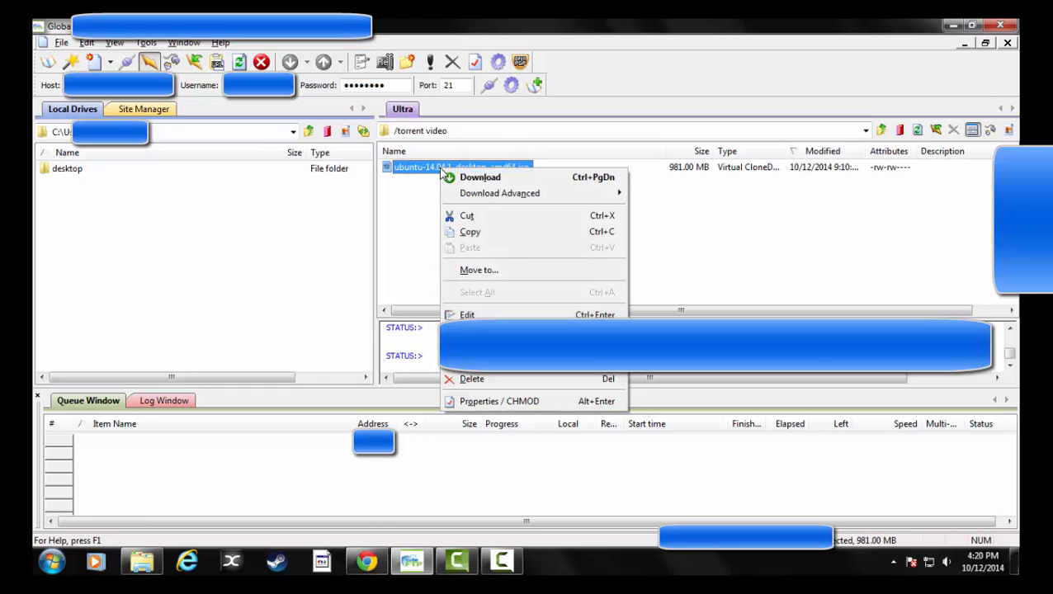
mouse_move(498, 192)
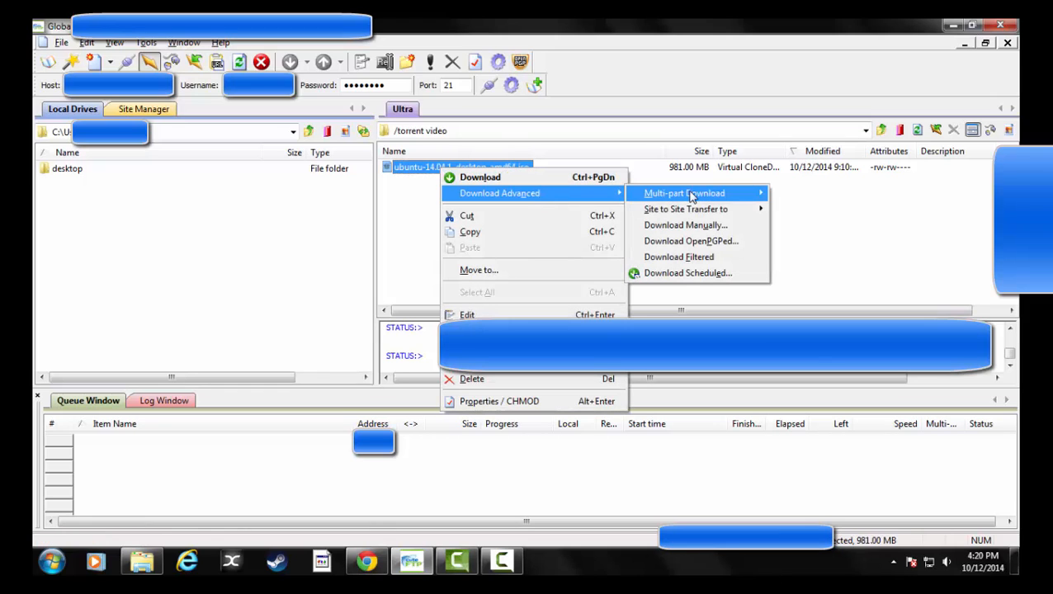
mouse_move(686, 192)
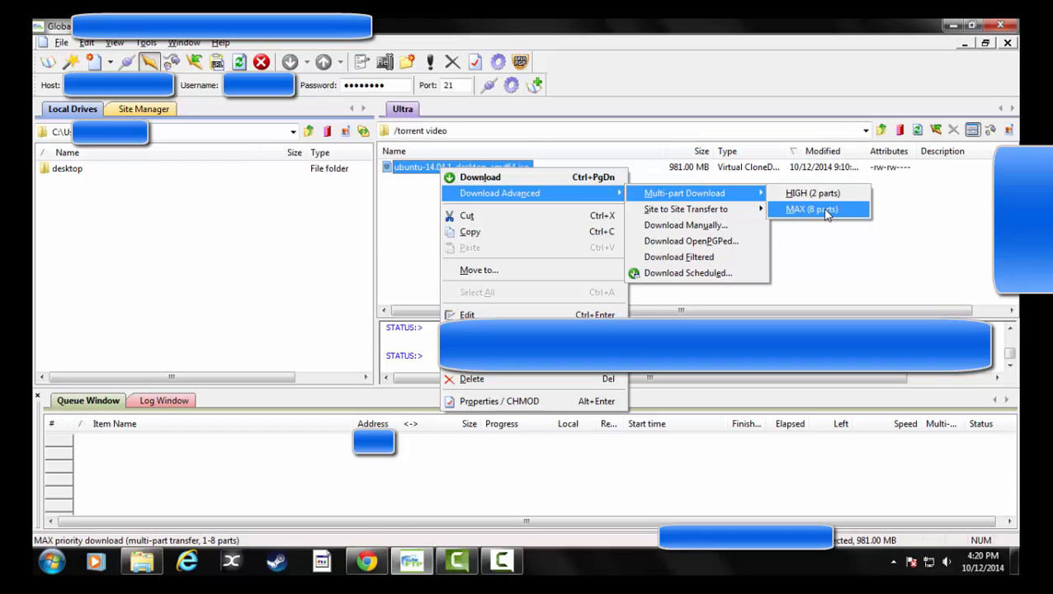
left_click(811, 209)
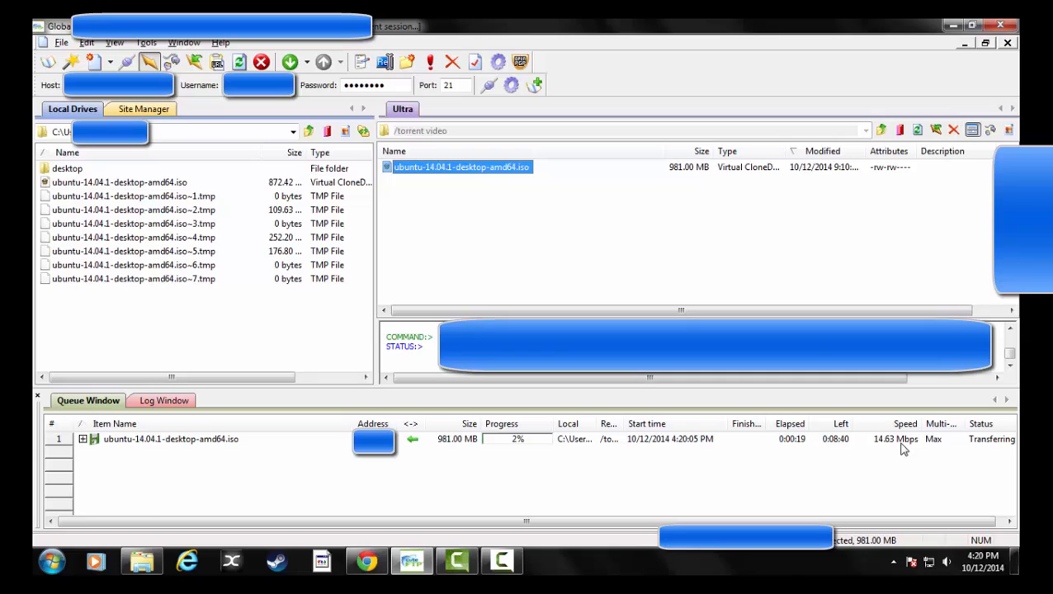
mouse_move(332, 284)
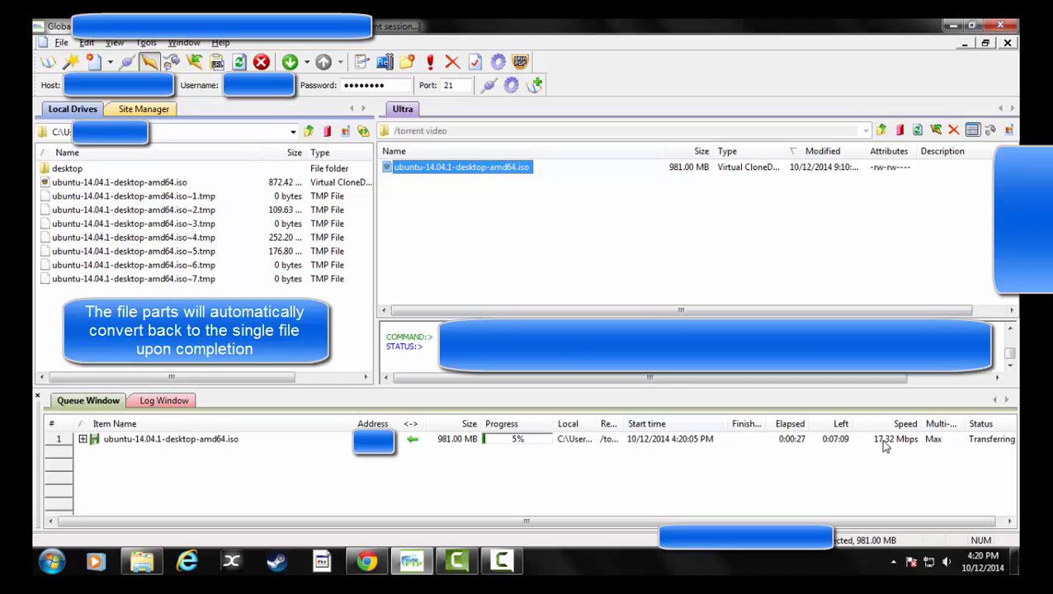
mouse_move(668, 447)
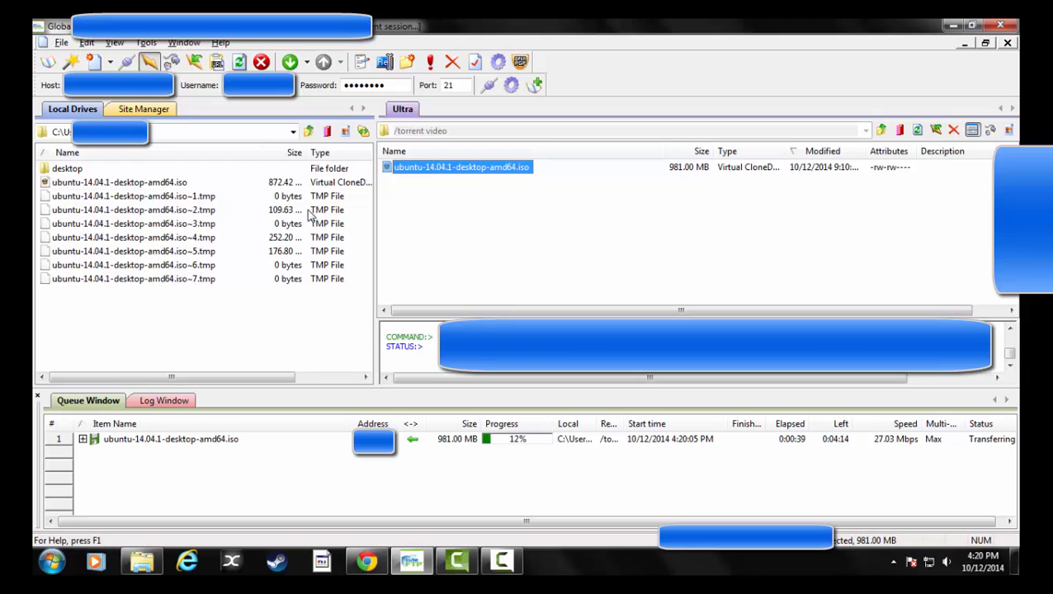
mouse_move(312, 250)
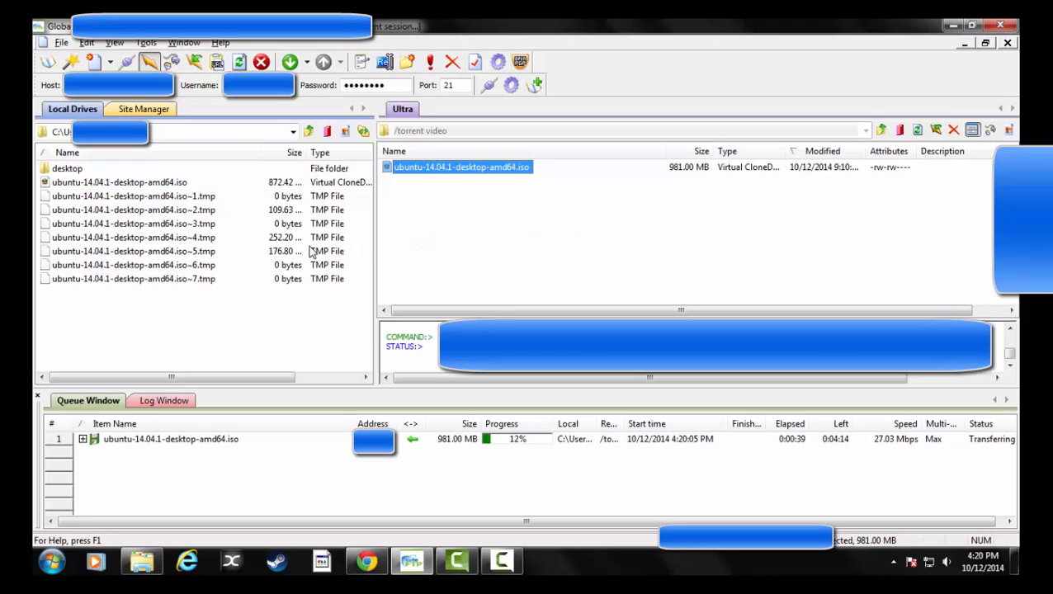
mouse_move(305, 211)
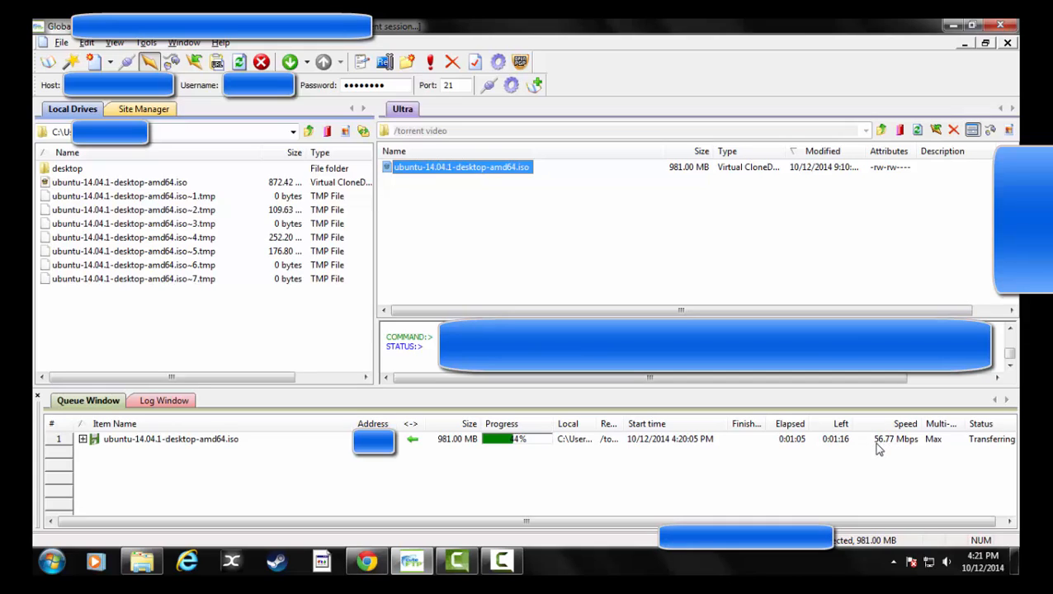
mouse_move(774, 451)
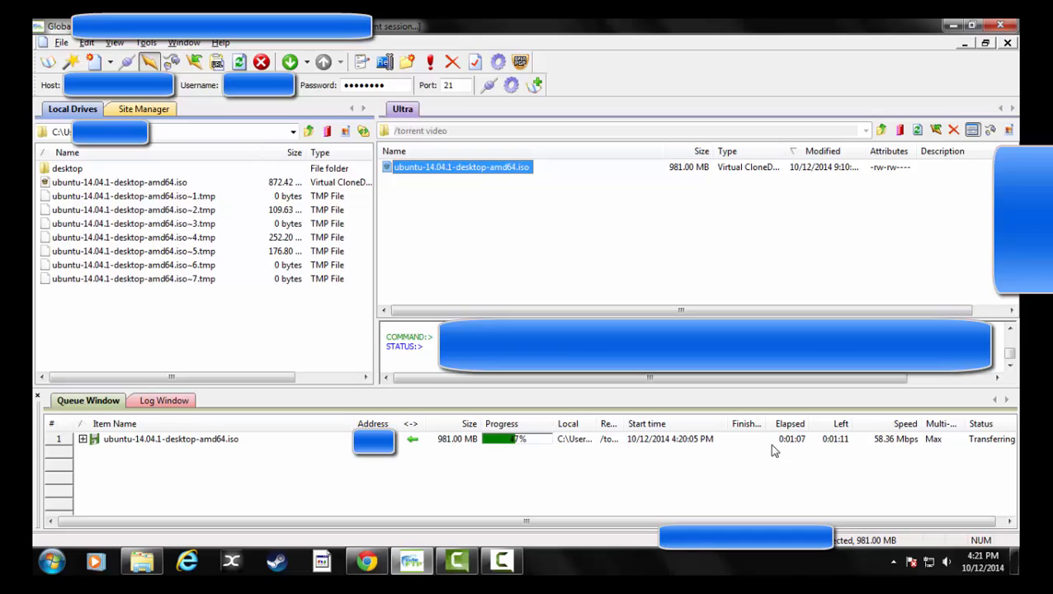
mouse_move(657, 468)
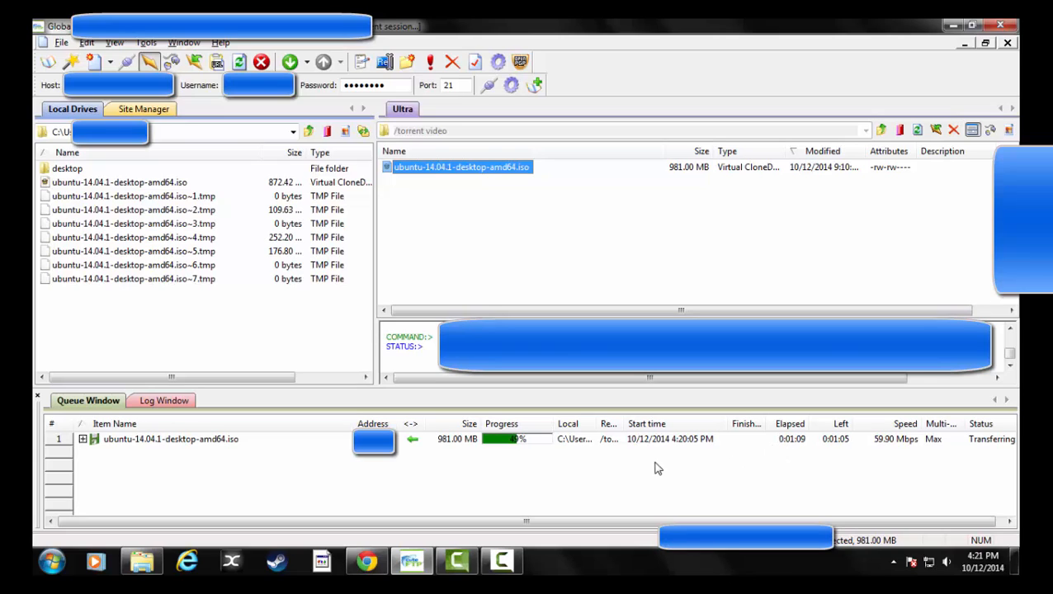